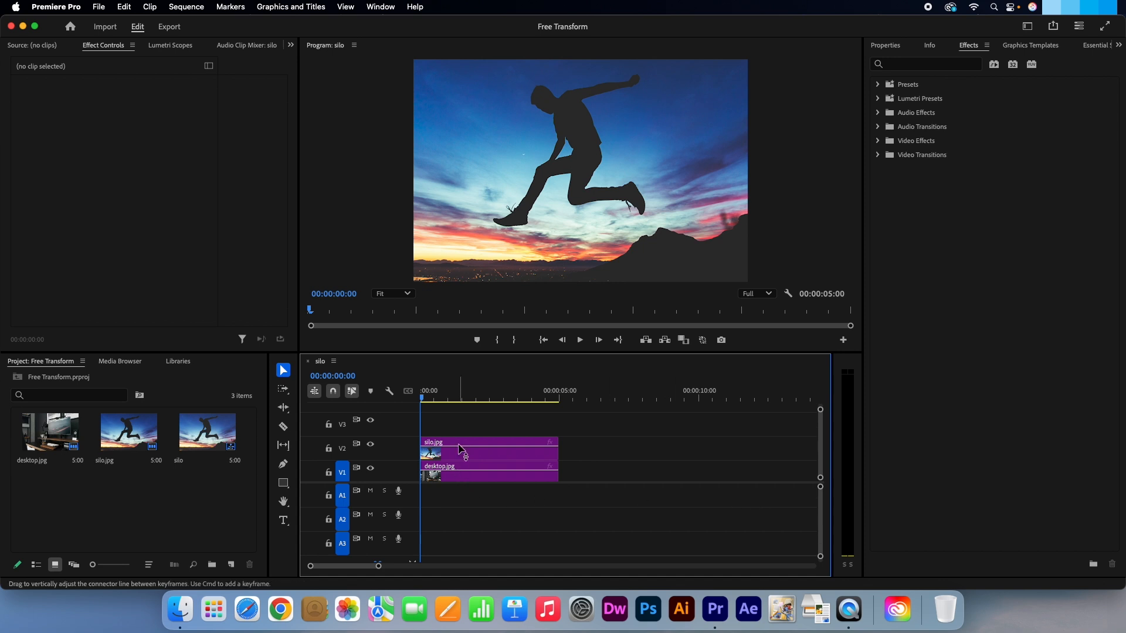
- Select the silo.jpg clip on track V2 to show its Motion and Opacity properties
click(489, 449)
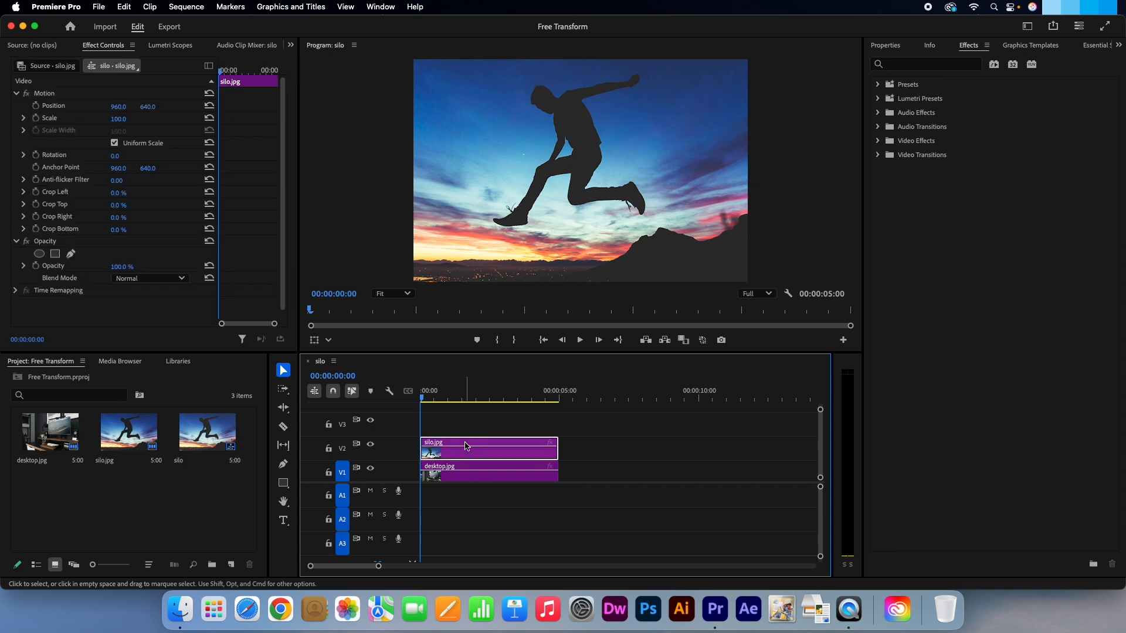
mouse_move(465, 446)
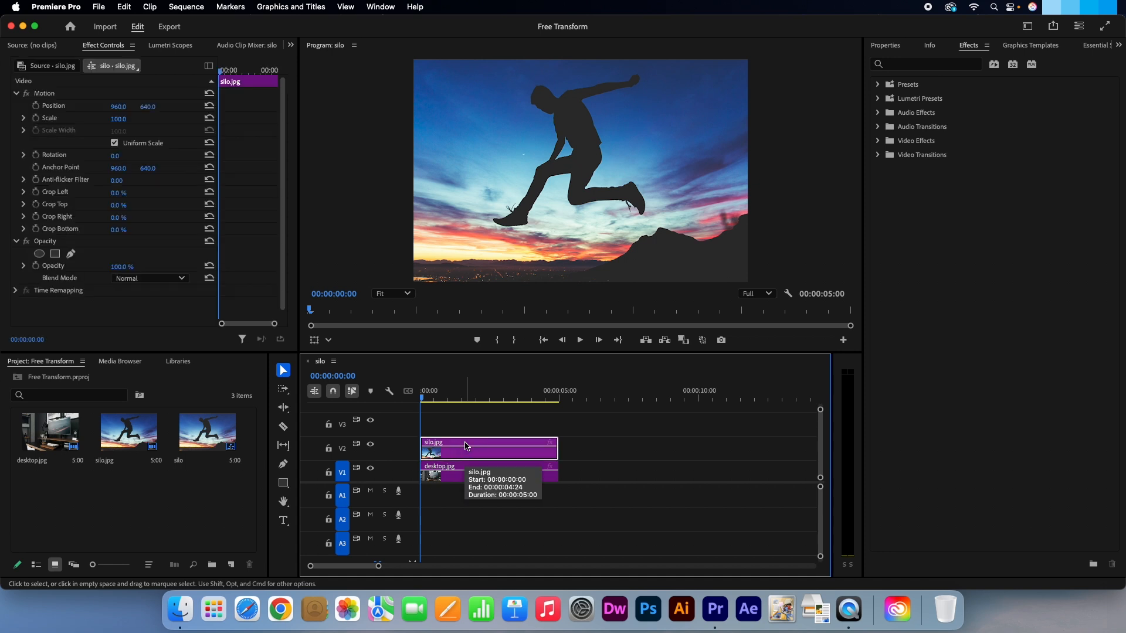
mouse_move(133, 138)
text(50)
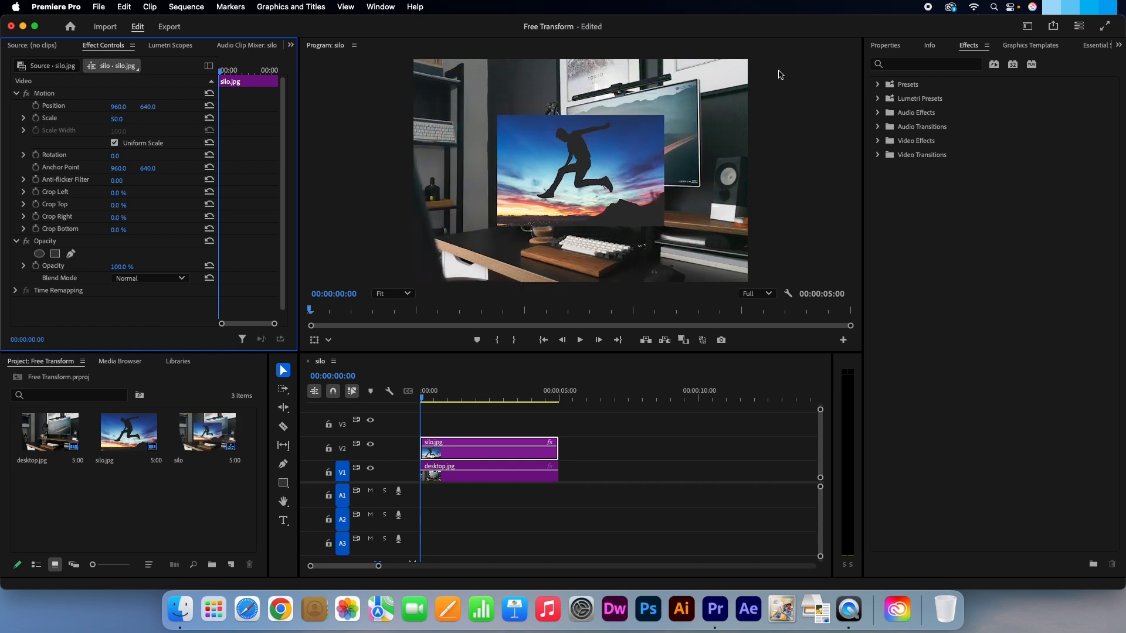
- Search the Effects panel for 'corner pin'
text(corner pin)
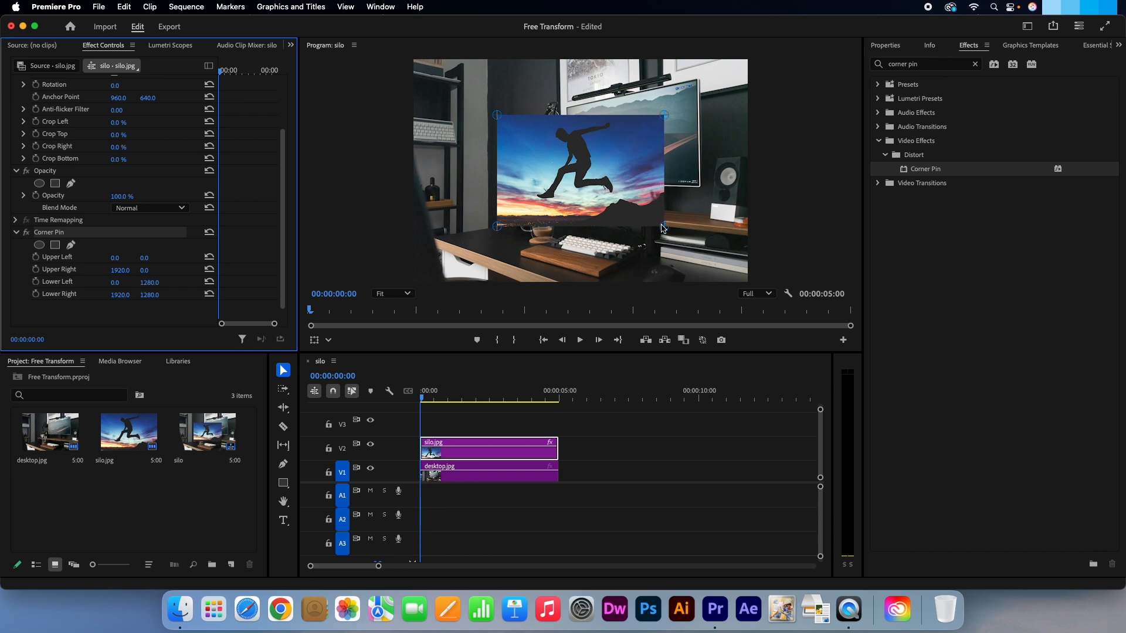
mouse_move(655, 124)
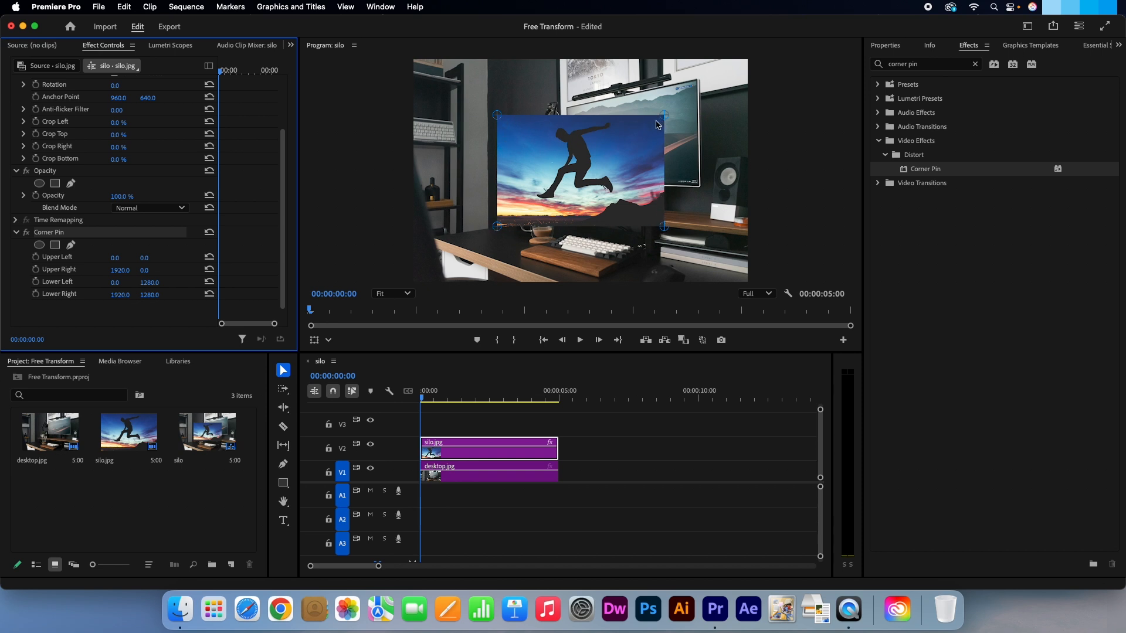
- Drag the Corner Pin handles onto the monitor screen's corners, then deselect to preview
drag(662, 114, 694, 82)
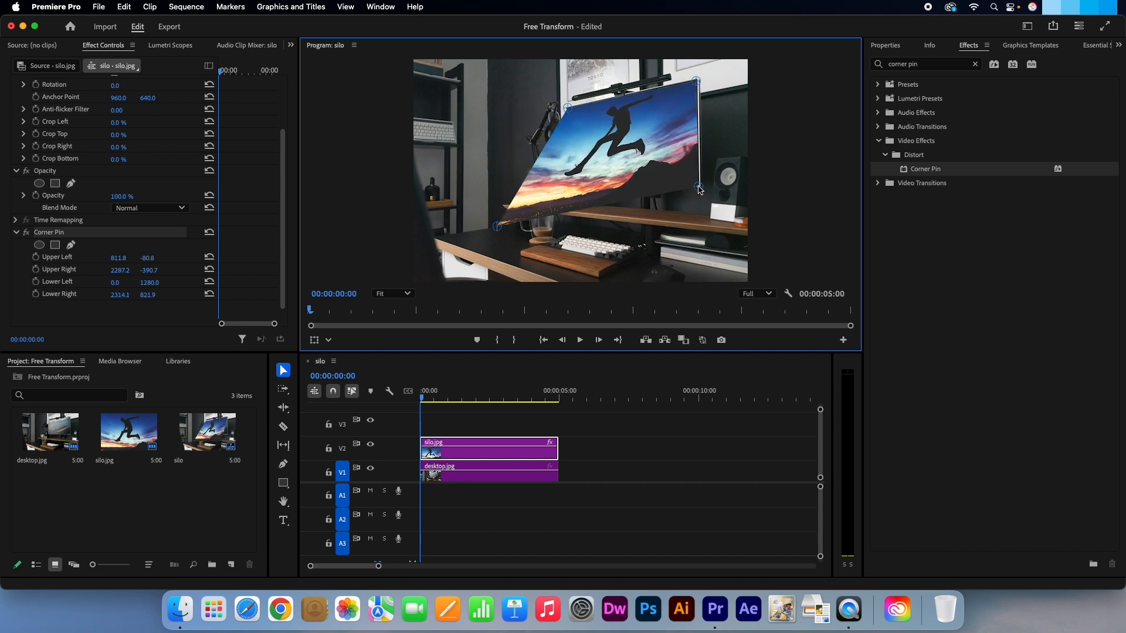
drag(495, 226, 566, 187)
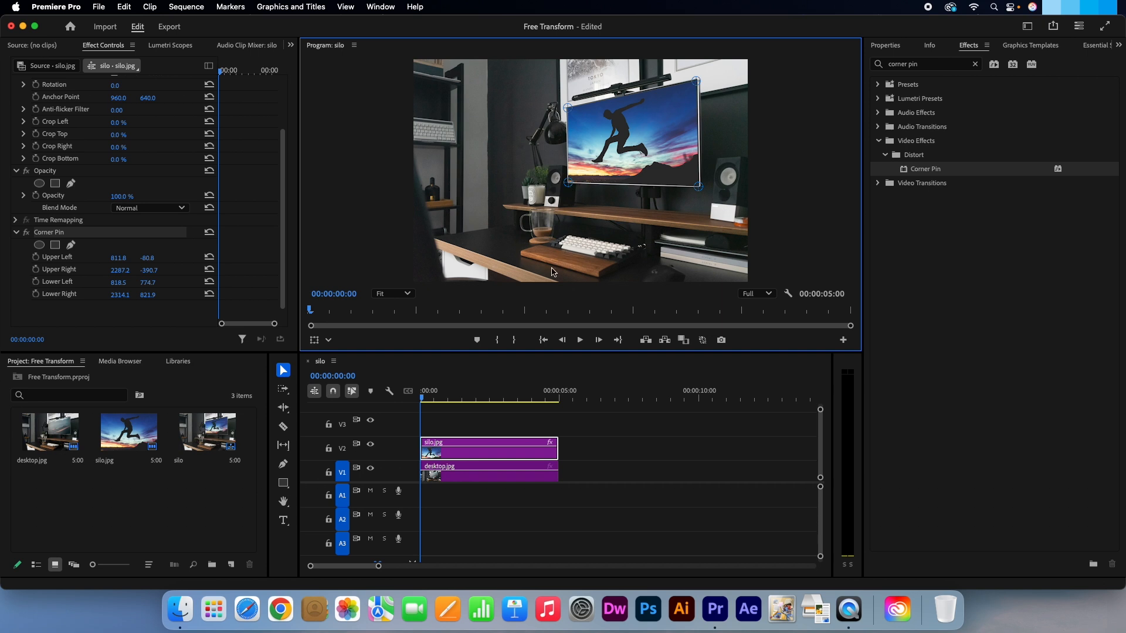
click(618, 440)
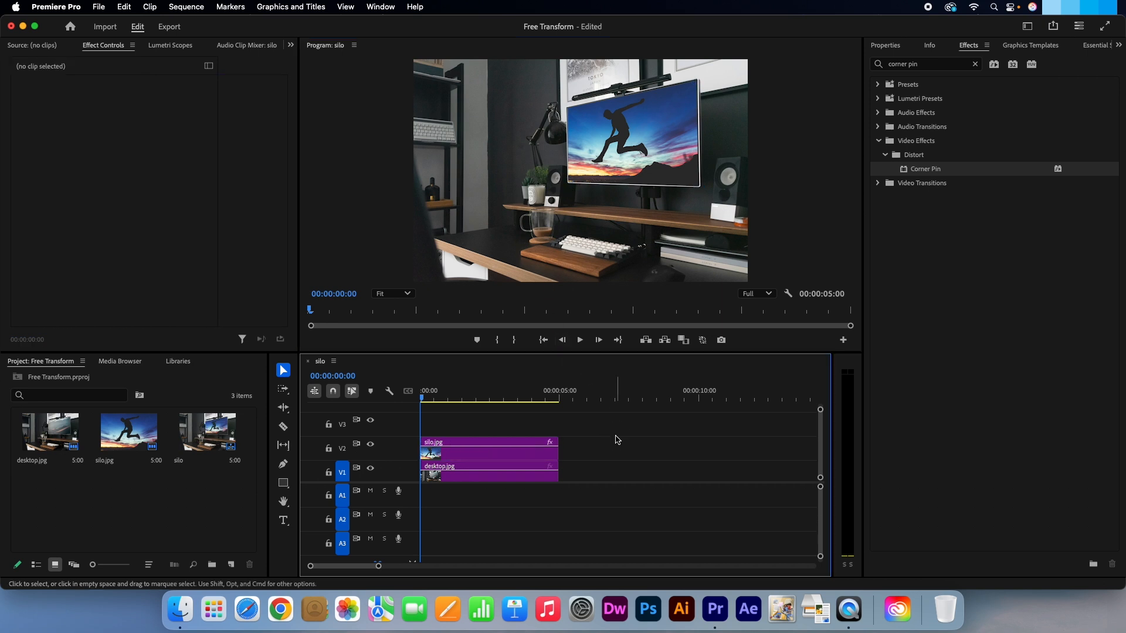